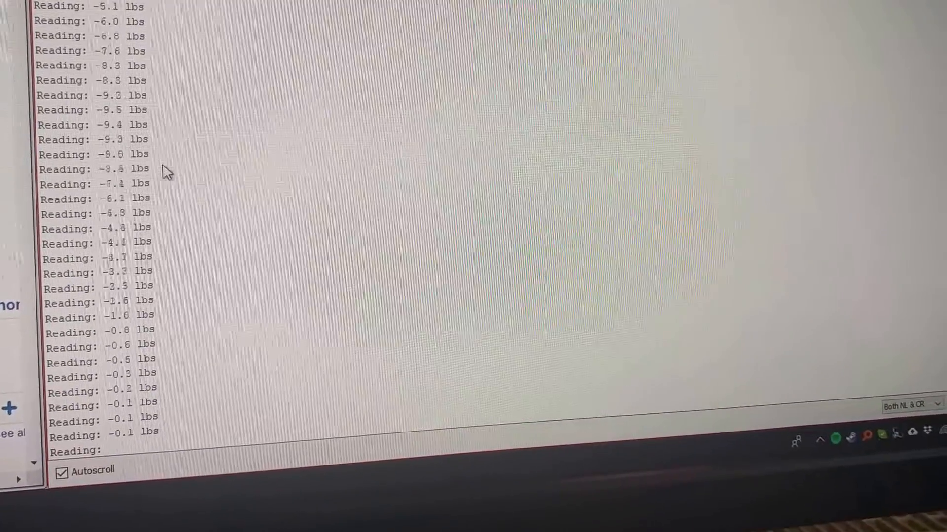
scroll(down, 3)
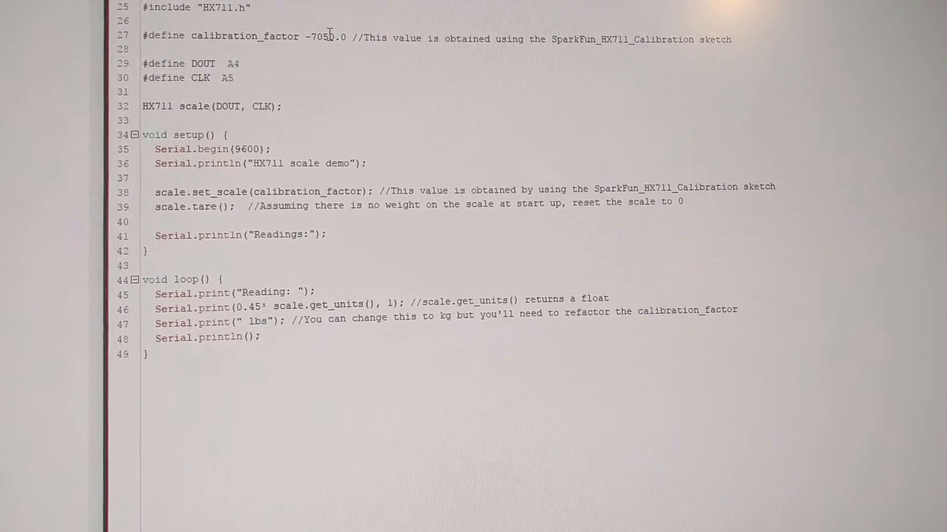
double_click(319, 37)
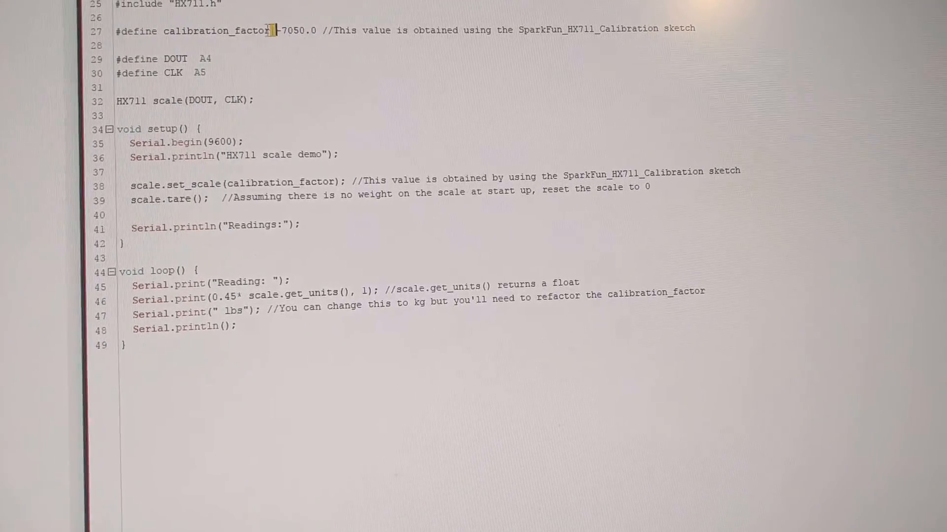
double_click(287, 29)
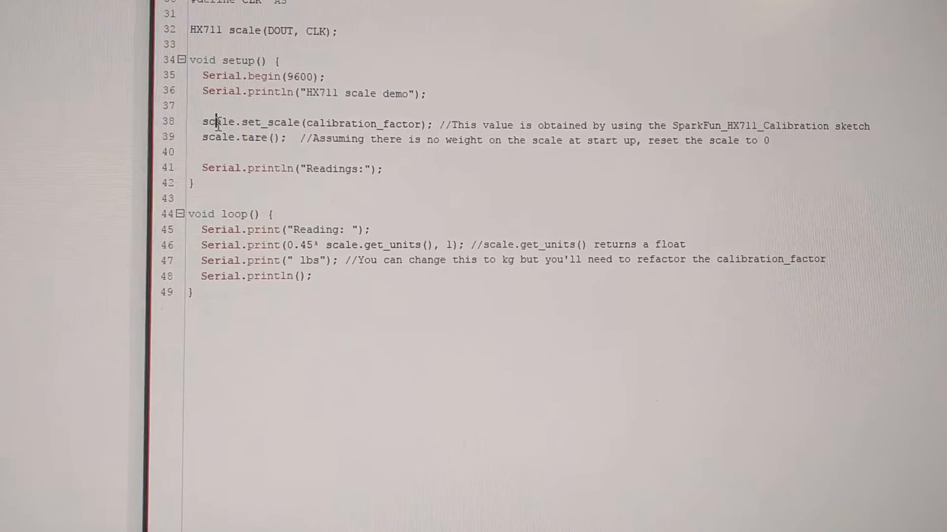
double_click(313, 123)
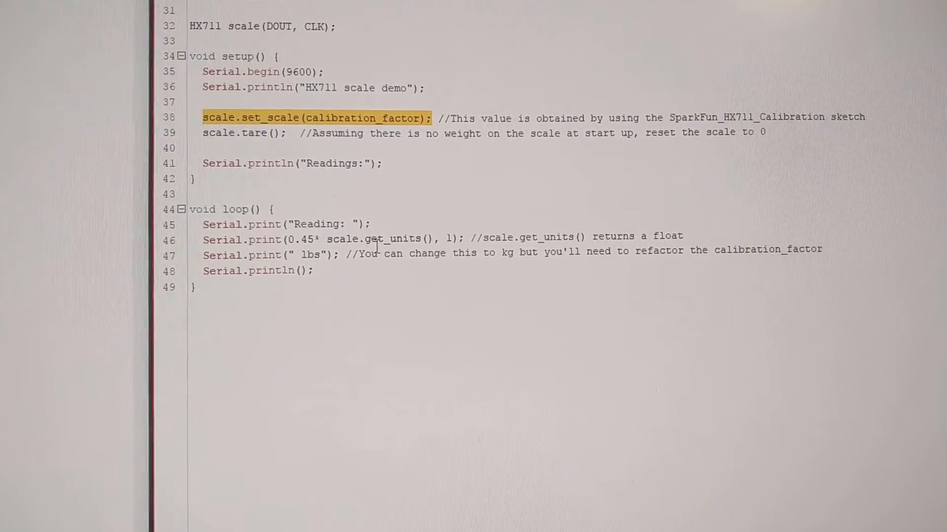
double_click(370, 238)
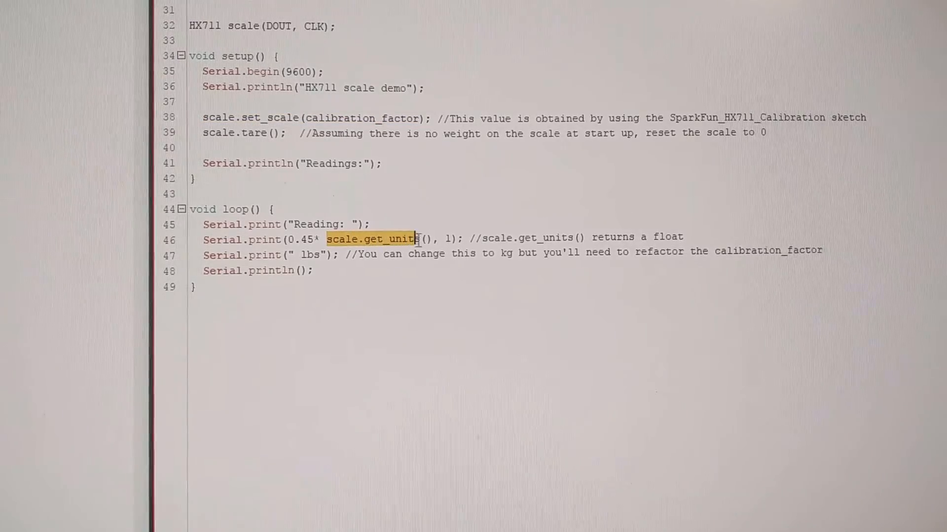